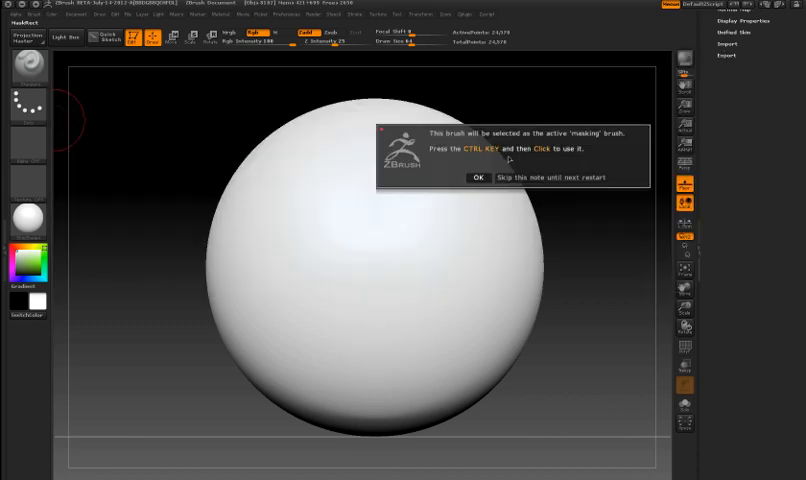
- Dismiss the MaskRect note and mask a rectangular area on the sphere's right side
click(477, 177)
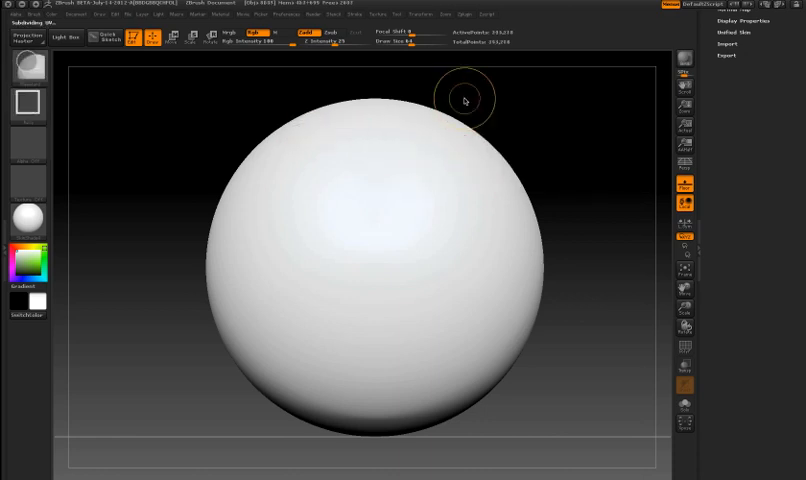
drag(465, 100, 572, 233)
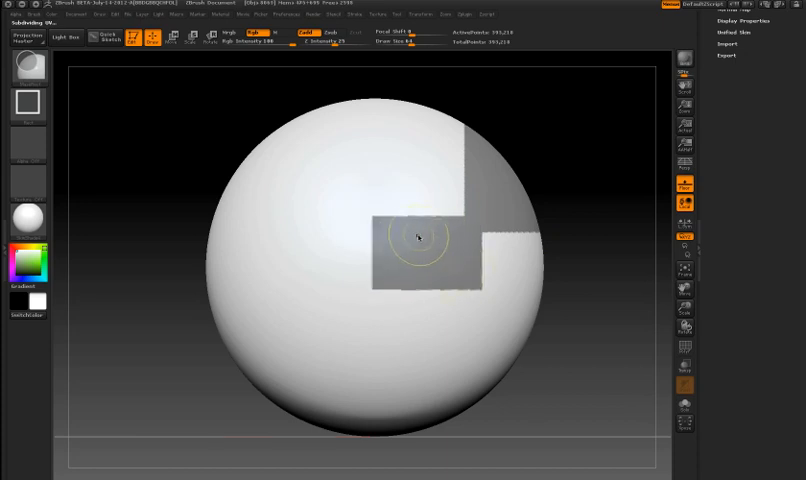
mouse_move(393, 199)
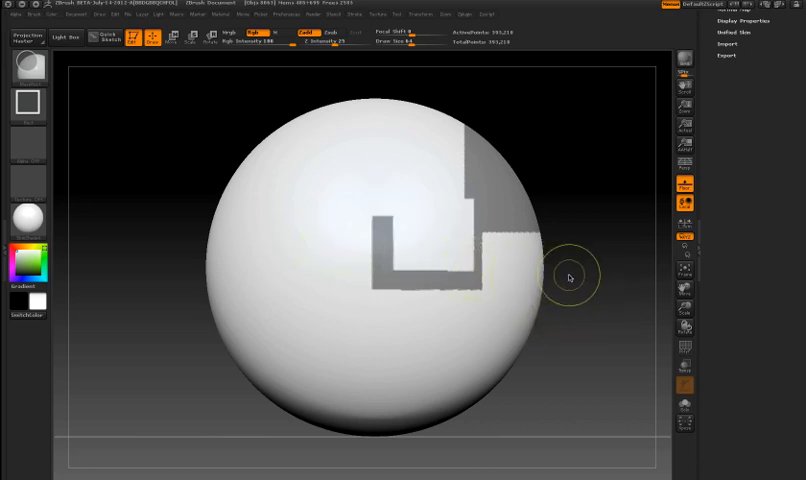
- Mask two angled patches building the arch outline above the horizontal band
drag(450, 85, 563, 250)
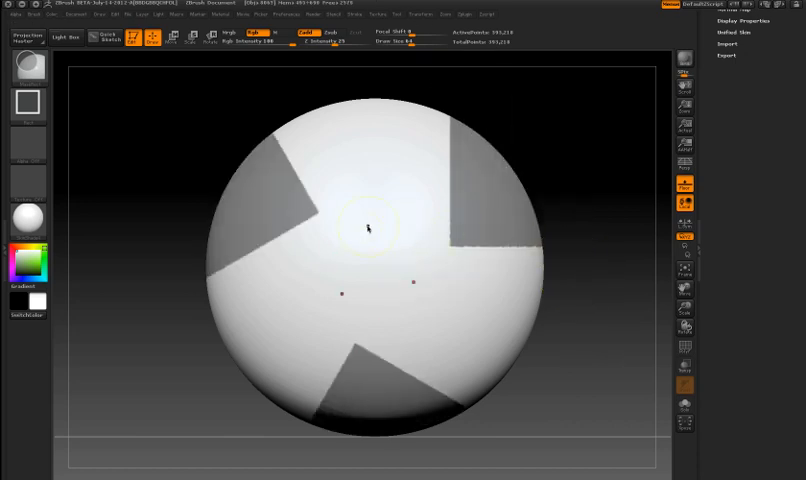
drag(372, 228, 455, 313)
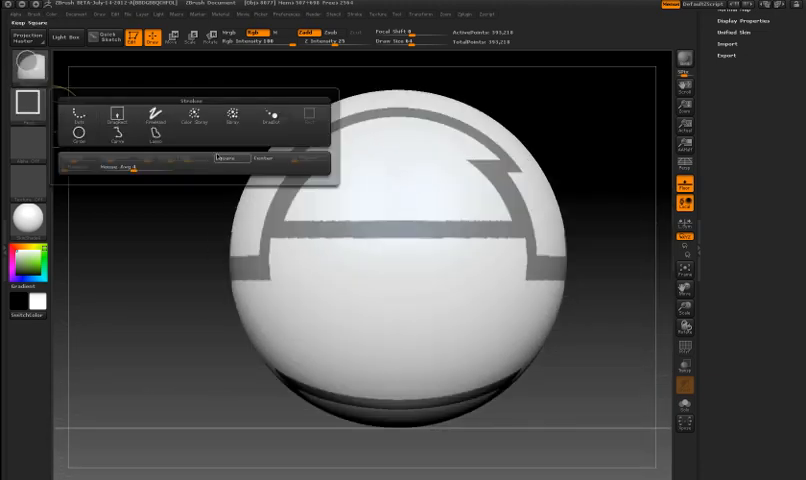
- With the Square stroke, mask a rectangular block at the sphere's centre
click(353, 213)
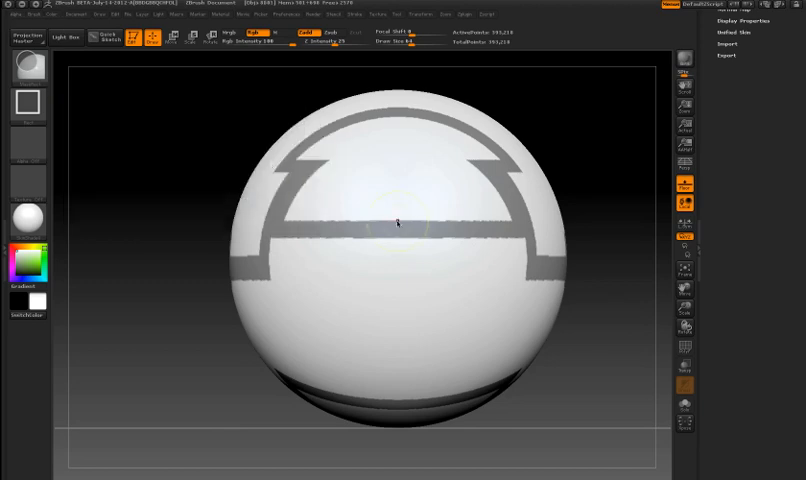
drag(335, 155, 465, 295)
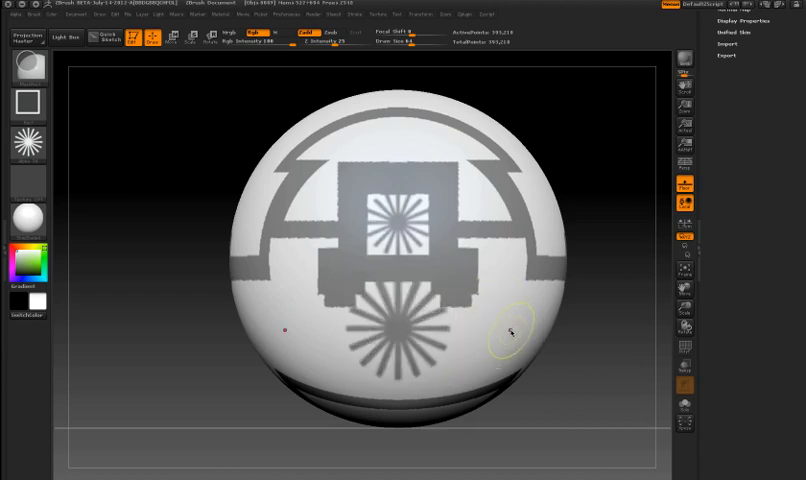
click(510, 333)
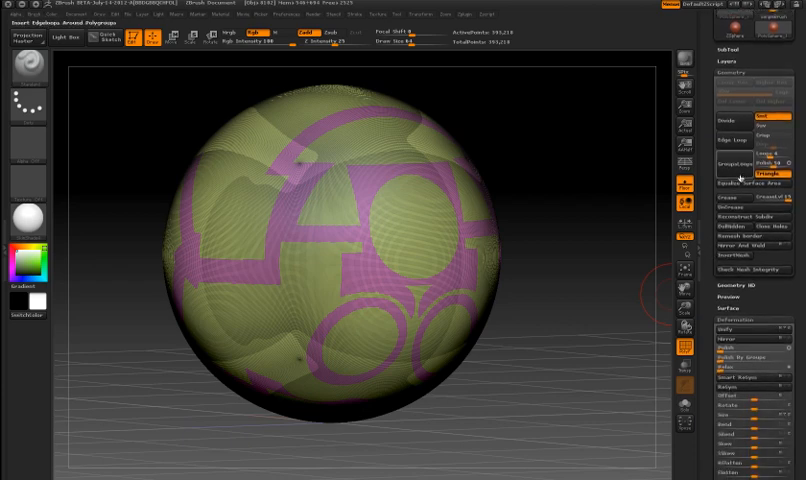
- Add GroupsLoops around the polygroup borders and fill the whole sphere green
click(732, 163)
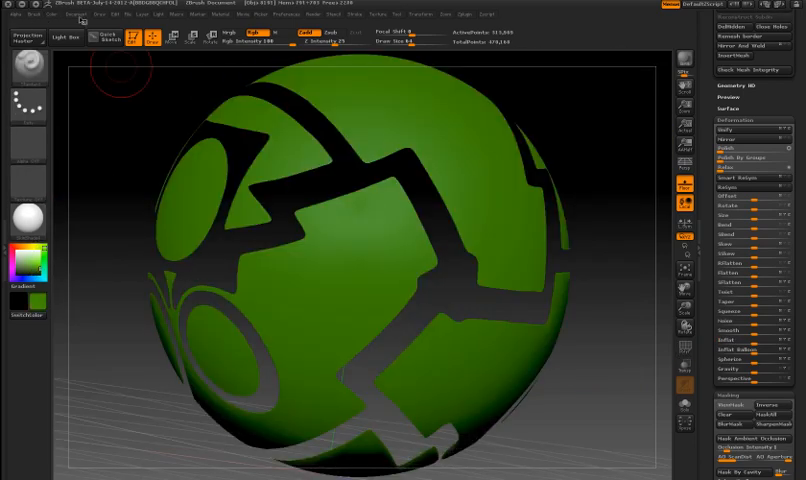
click(30, 35)
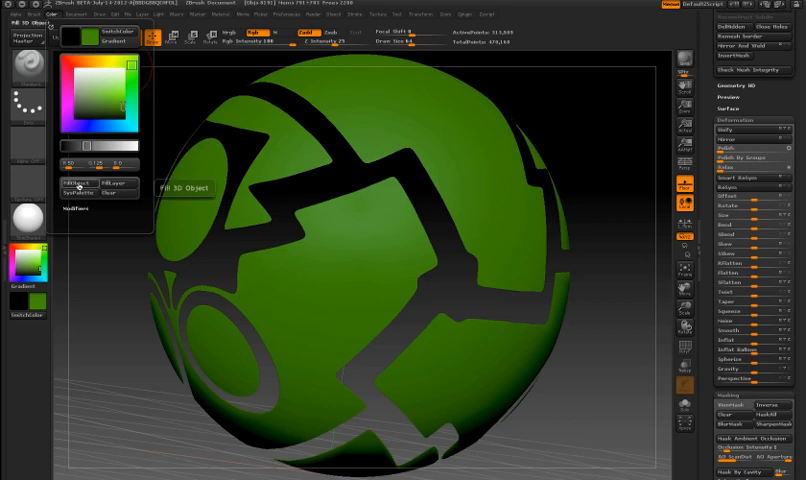